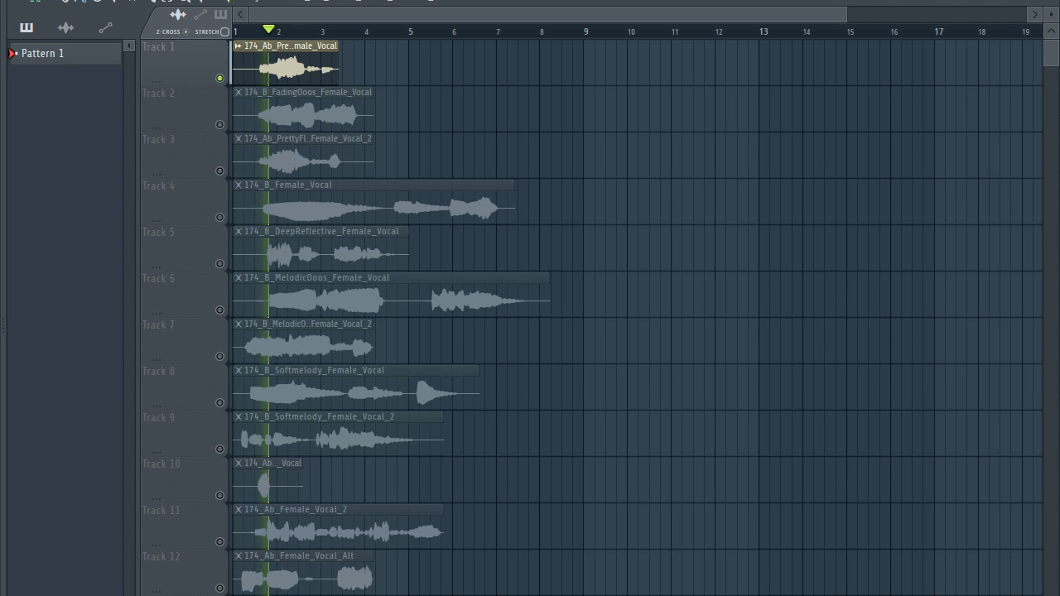
# Solo Track 1 to audition its female vocal clip
pyautogui.click(318, 31)
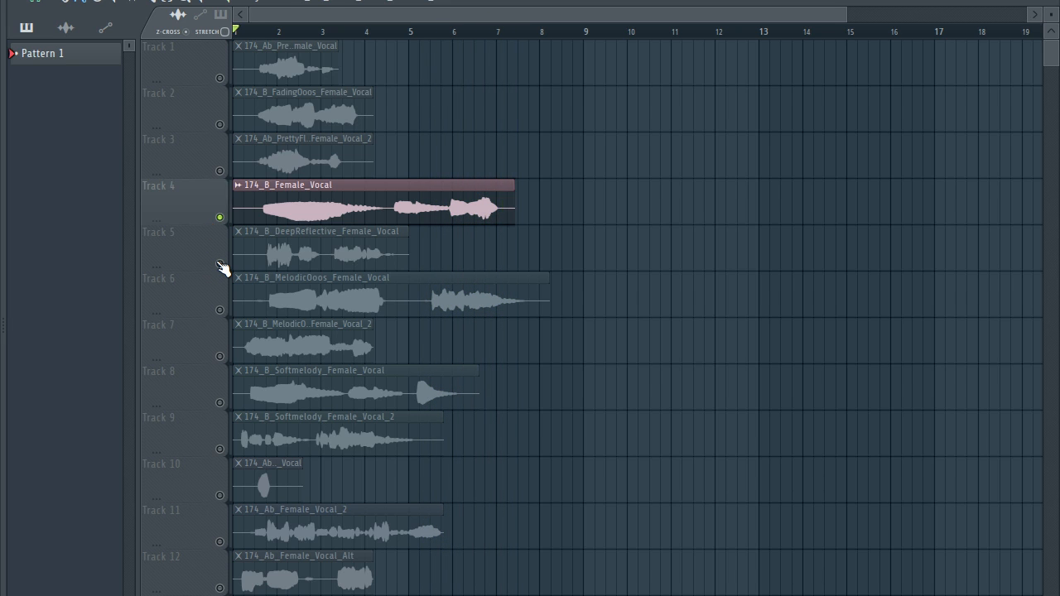
# Solo Track 5, then Track 6's 174_B_MelodicOoos_Female_Vocal clip
pyautogui.click(314, 248)
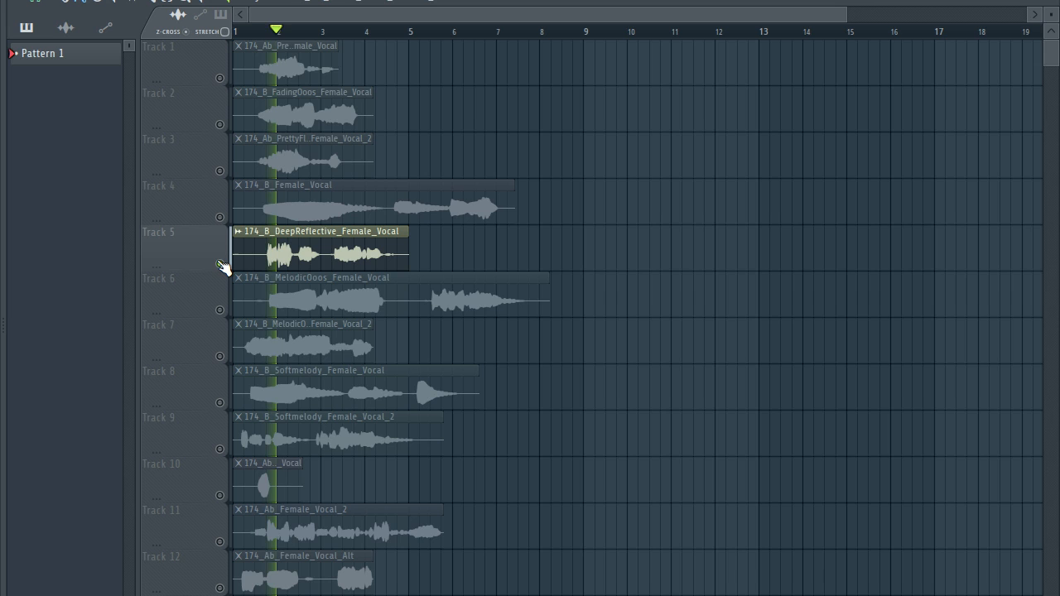
pyautogui.click(325, 31)
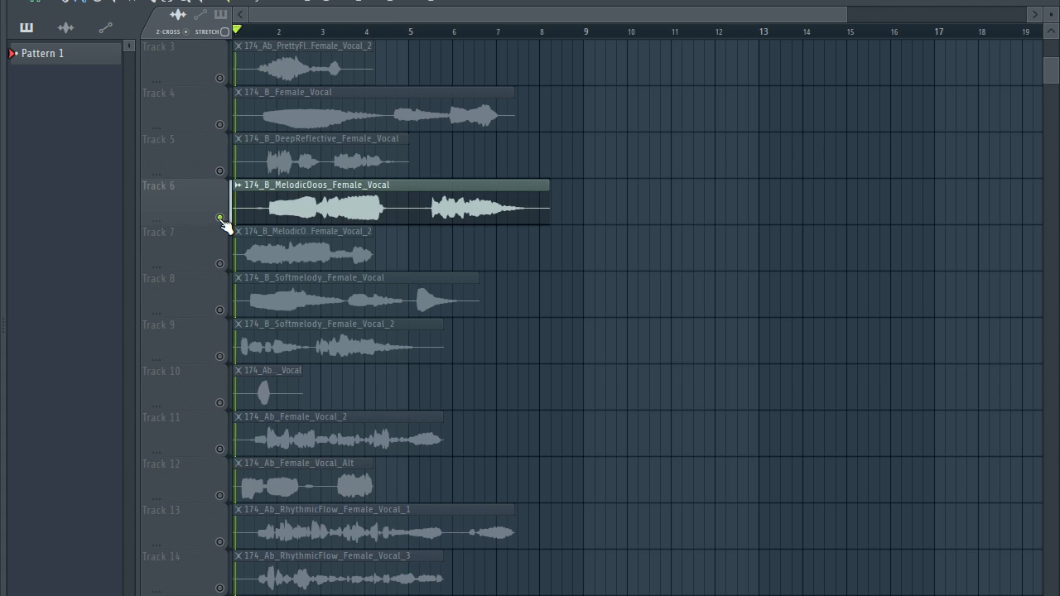
# Play Track 6's vocal alone, then scroll down toward Track 7
pyautogui.click(288, 31)
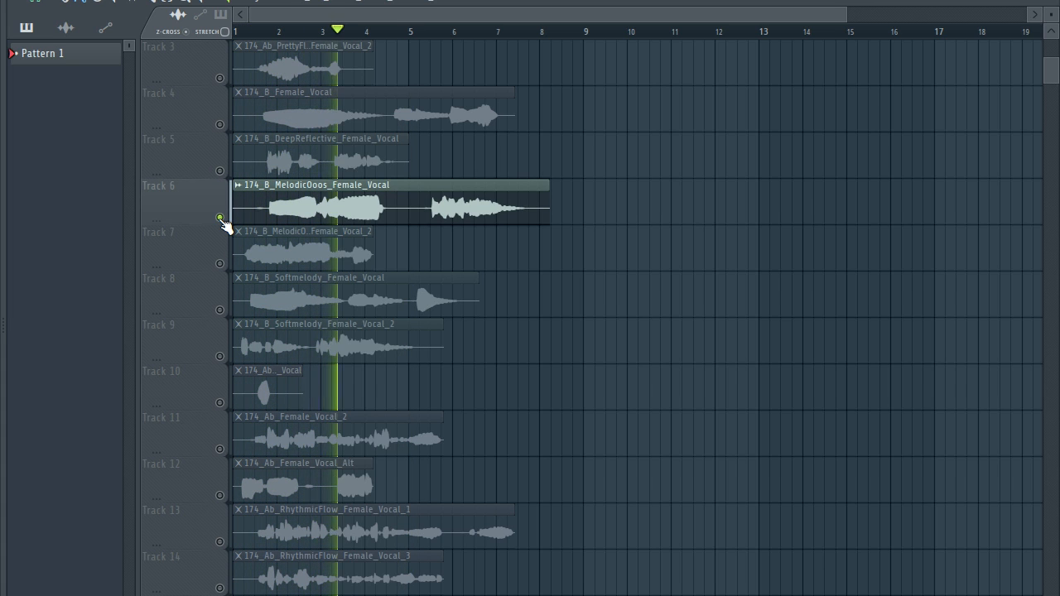
pyautogui.click(389, 31)
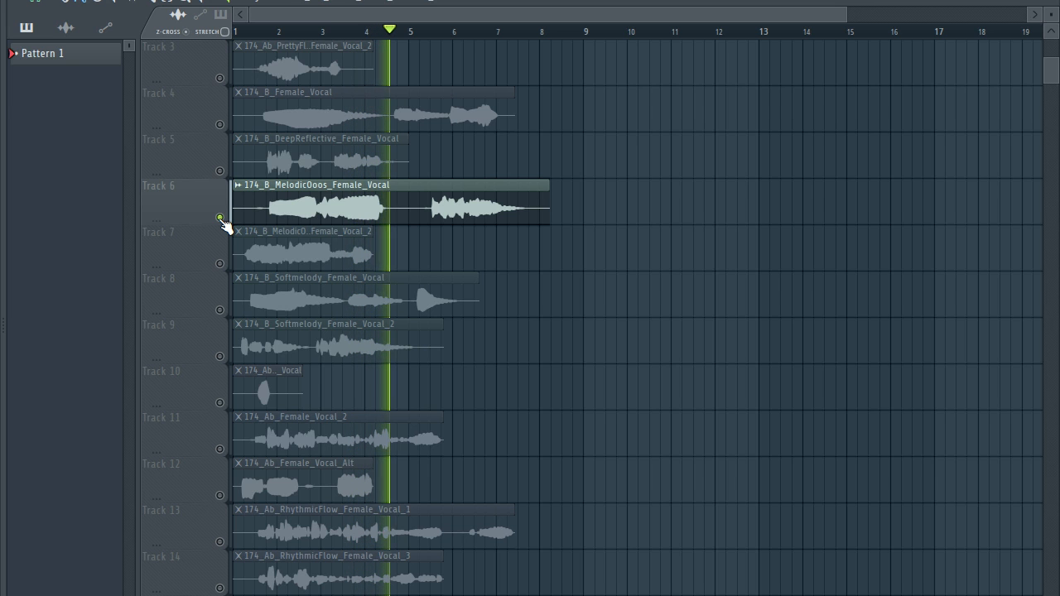
pyautogui.scroll(-3)
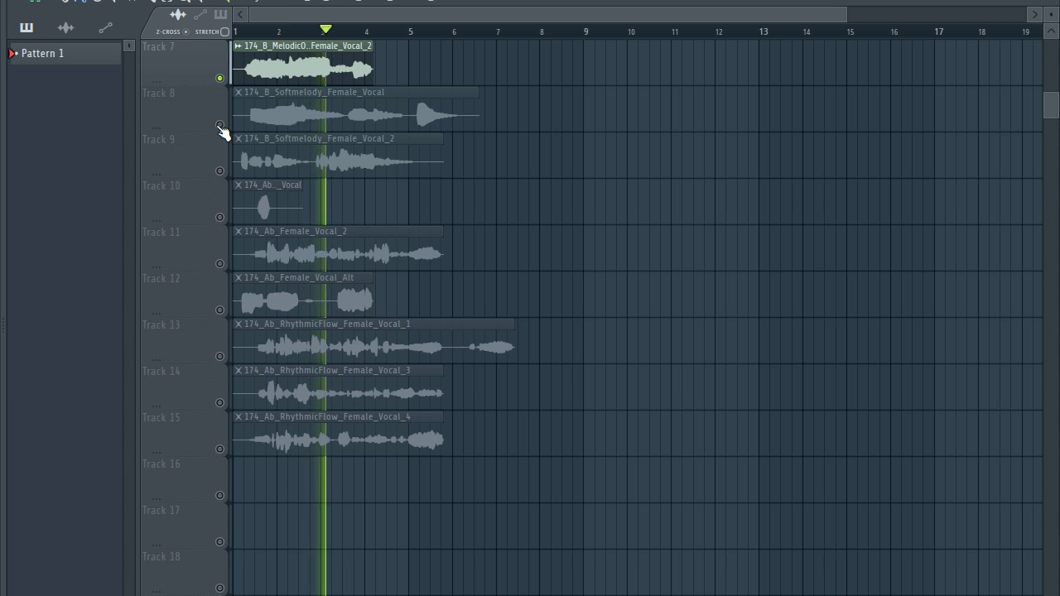
# Solo Tracks 8, 9 and 10 one after another during playback
pyautogui.click(374, 31)
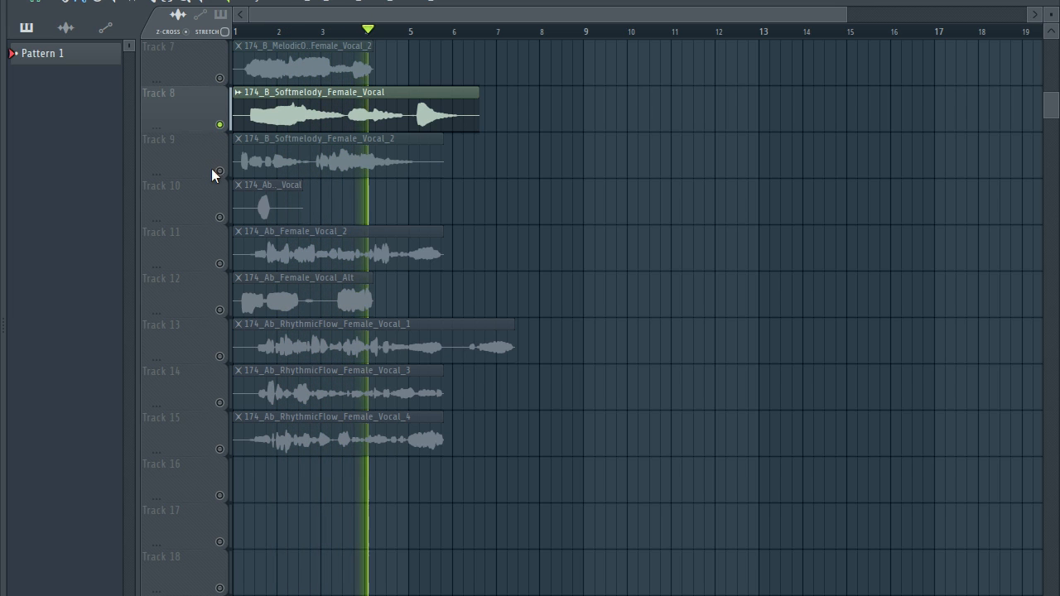
pyautogui.click(418, 31)
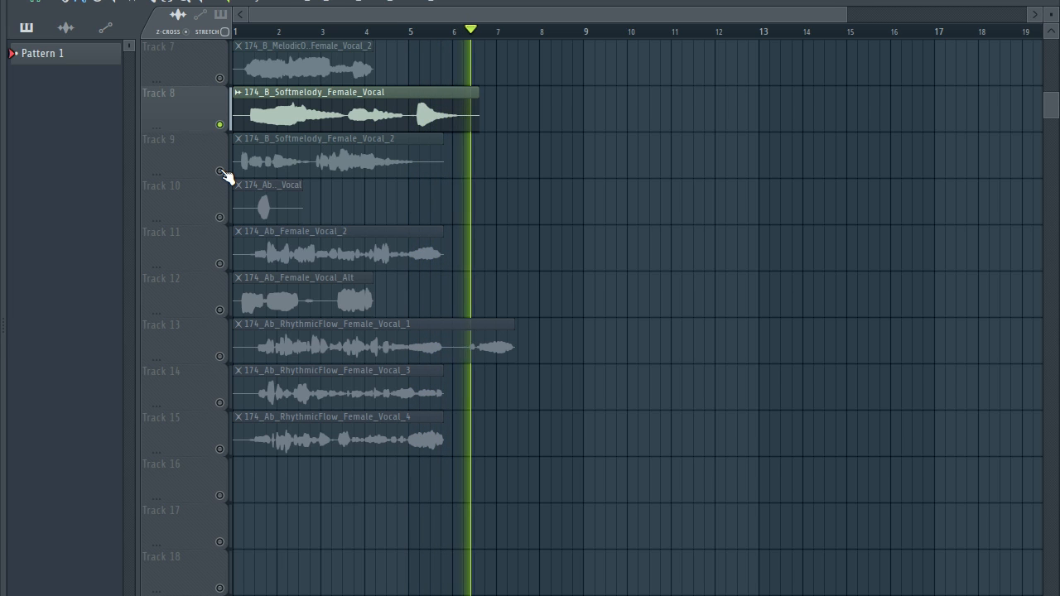
pyautogui.click(332, 157)
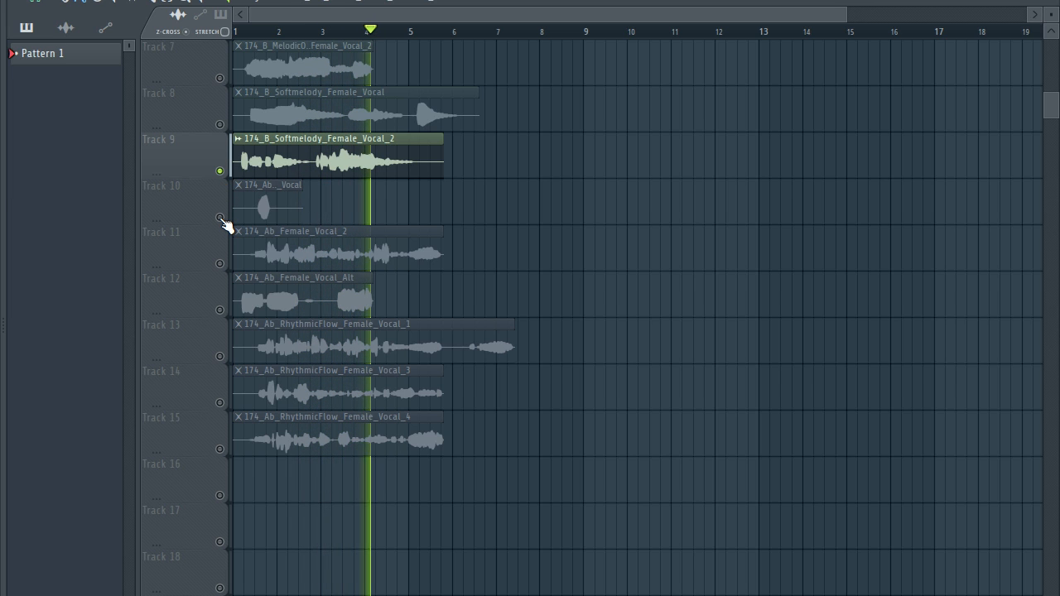
pyautogui.click(422, 32)
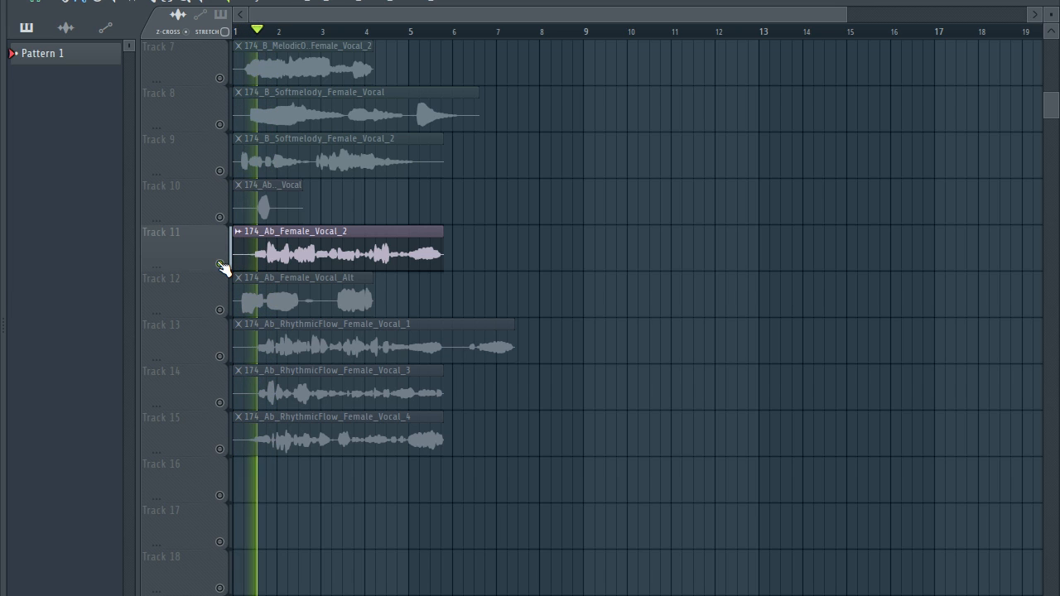
# Solo Track 11, the Alt vocal on Track 12, then 174_Ab_RhythmicFlow_Female_Vocal_1
pyautogui.click(308, 31)
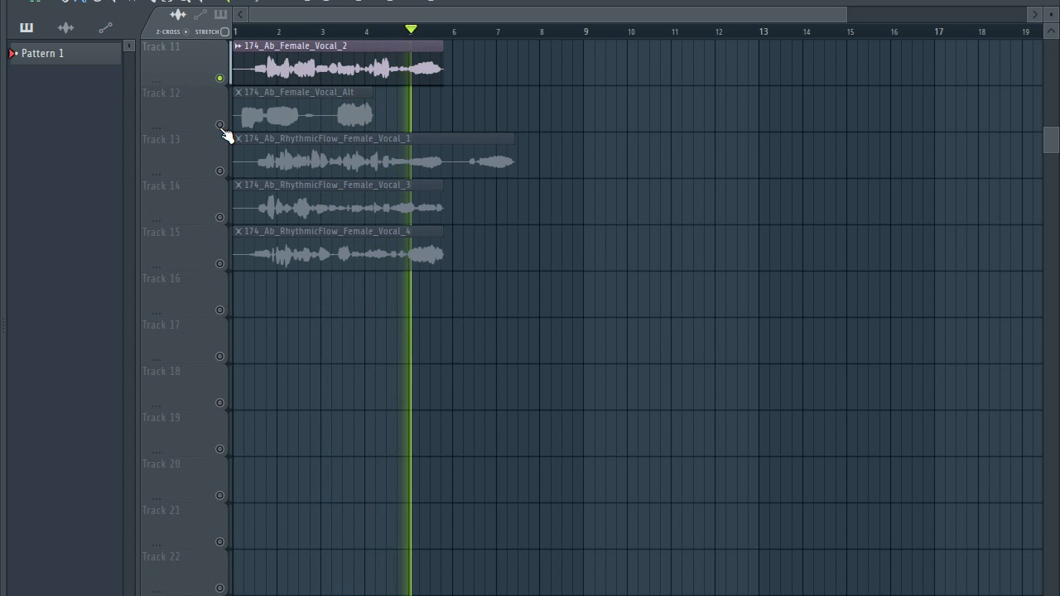
pyautogui.click(220, 125)
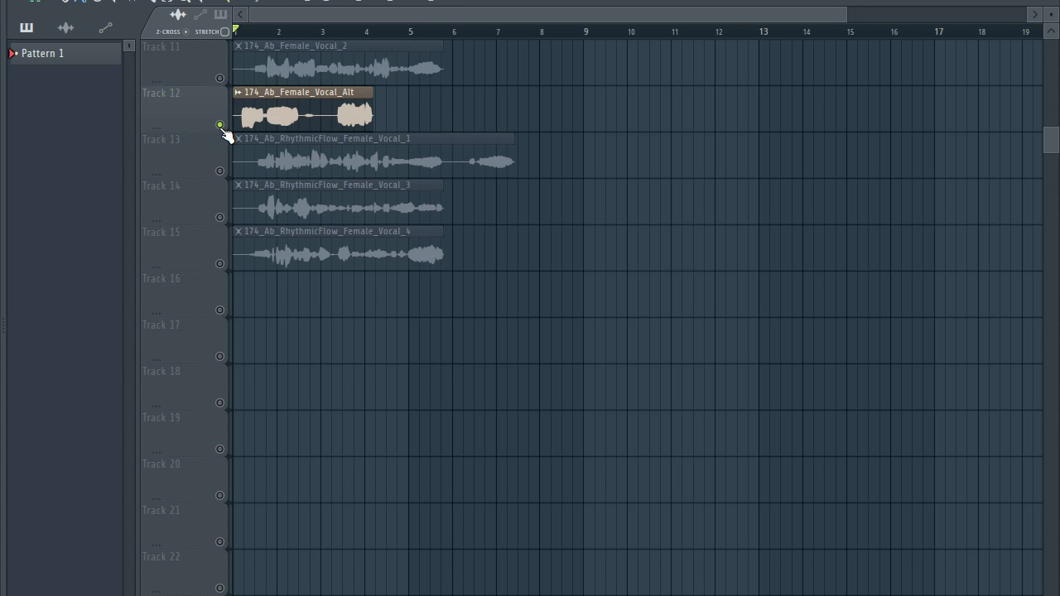
pyautogui.click(283, 31)
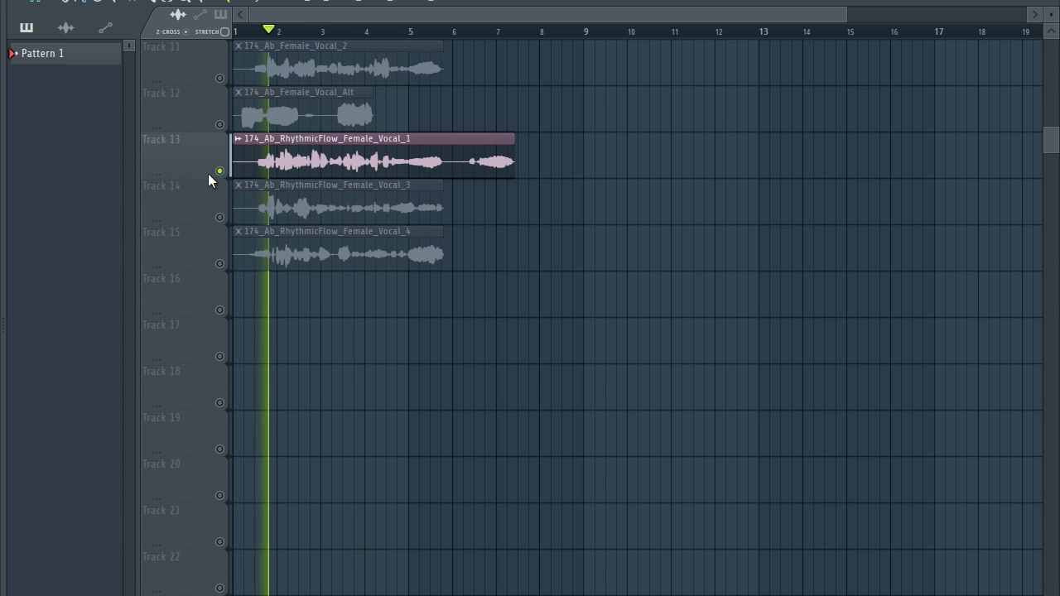
pyautogui.click(321, 31)
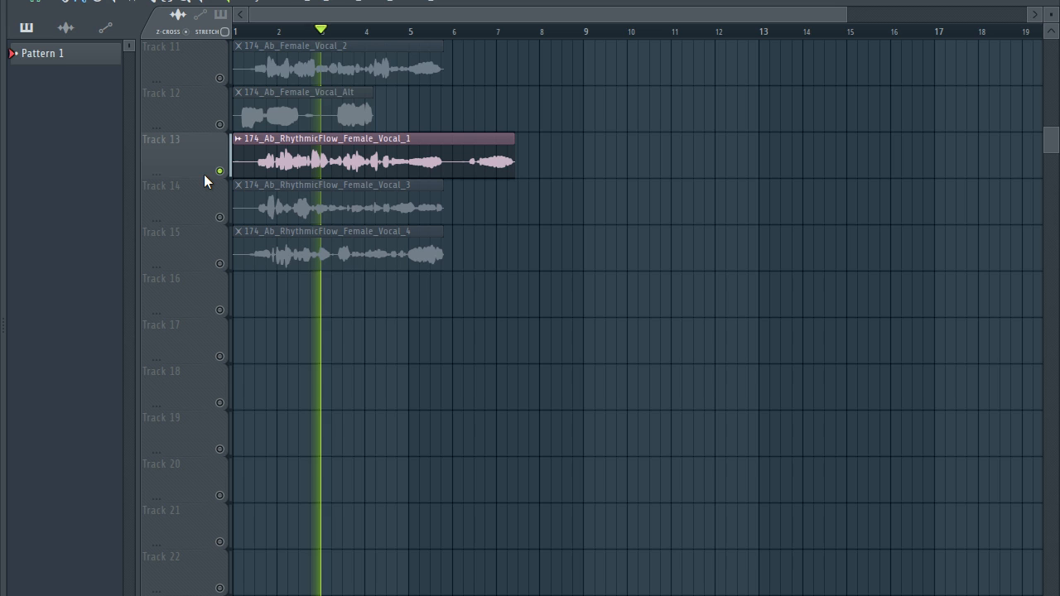